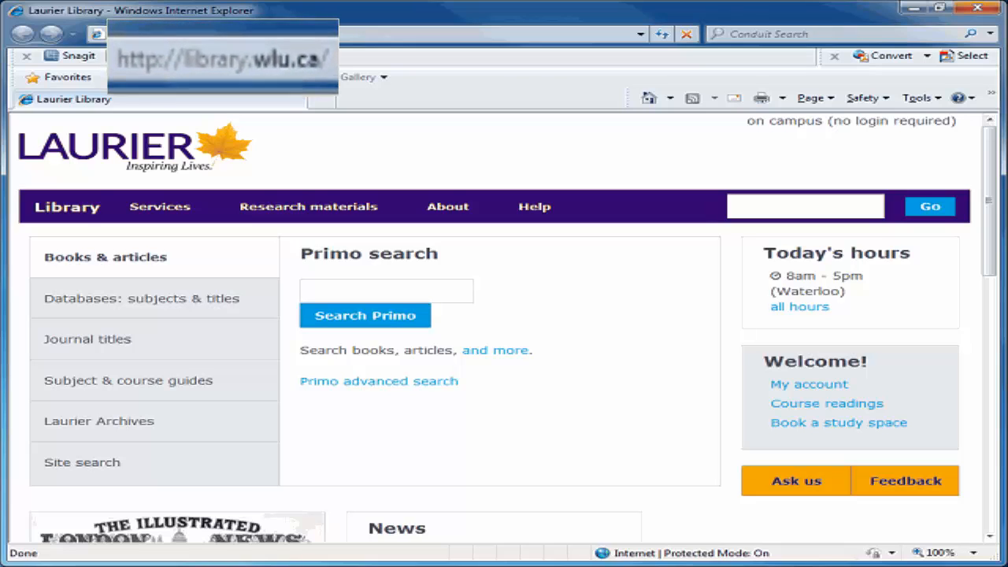
# Search the Laurier Library site for 'Lexis Nexis Academic' and open the LexisNexis Academic database page.
pyautogui.write('Lexis')
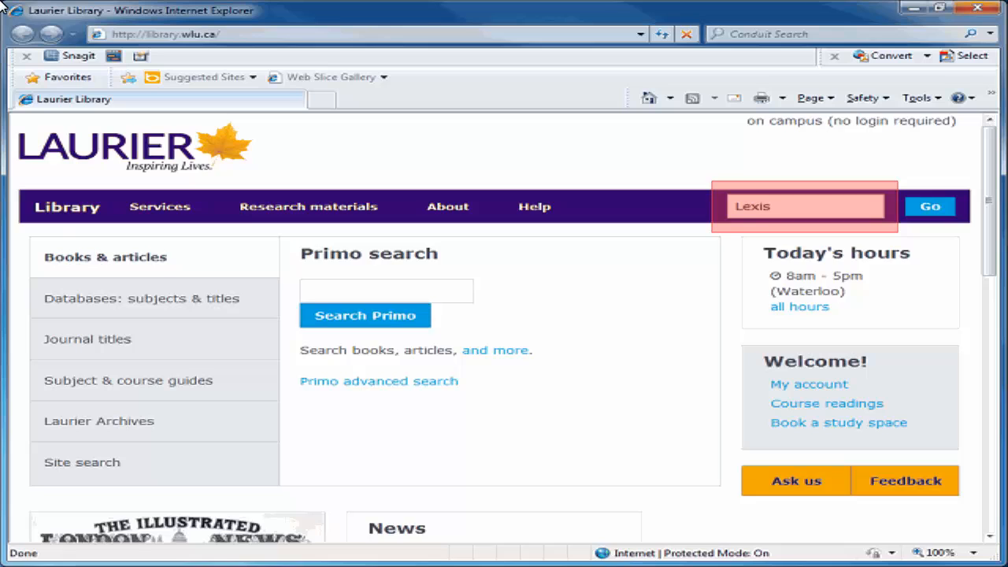
pyautogui.write('Nexis')
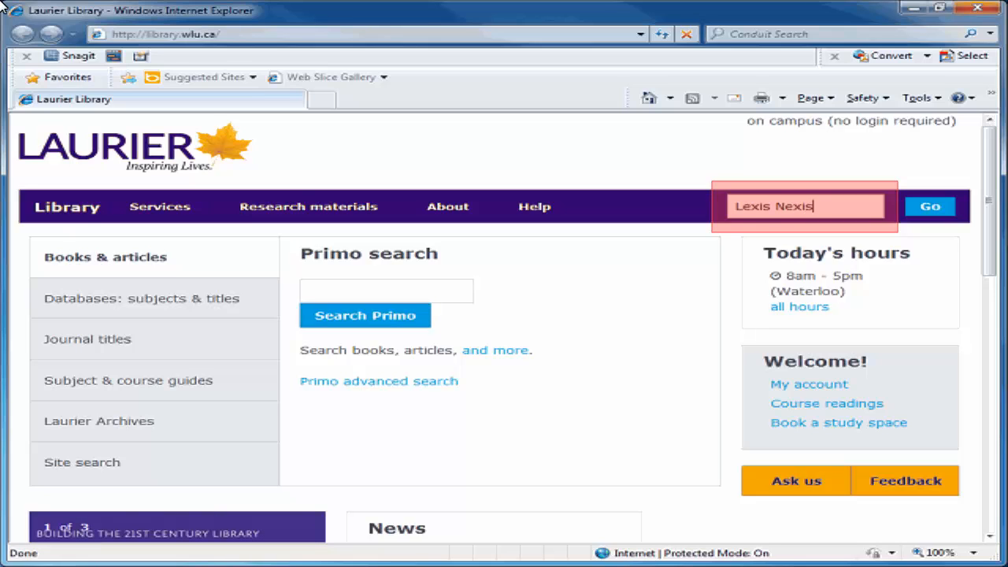
pyautogui.write('Academic')
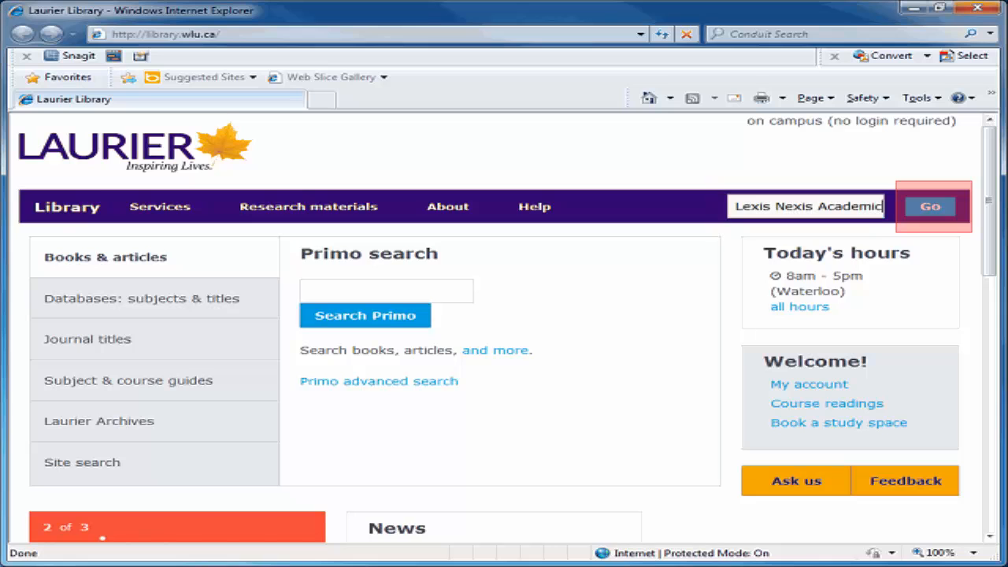
pyautogui.click(931, 206)
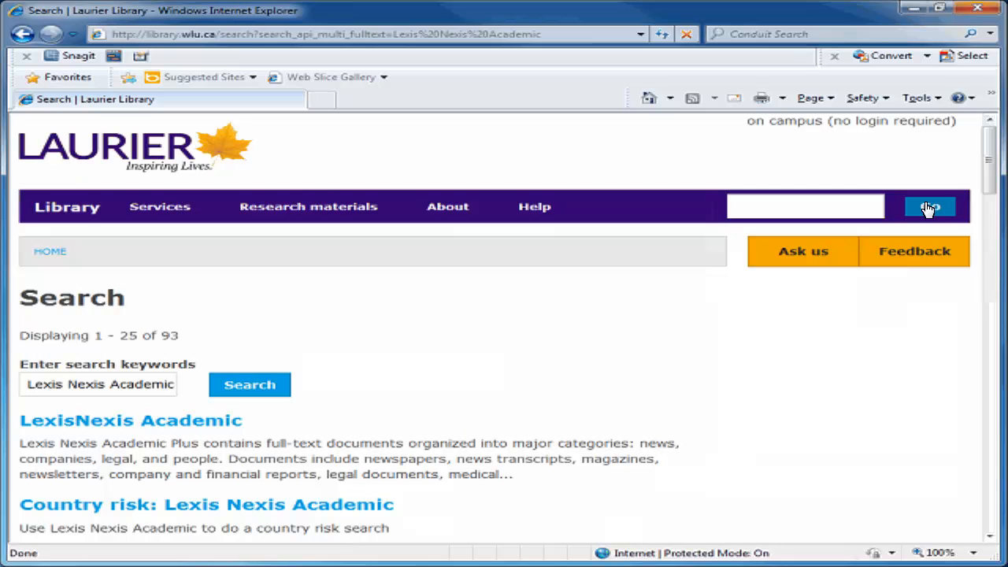
pyautogui.moveTo(185, 416)
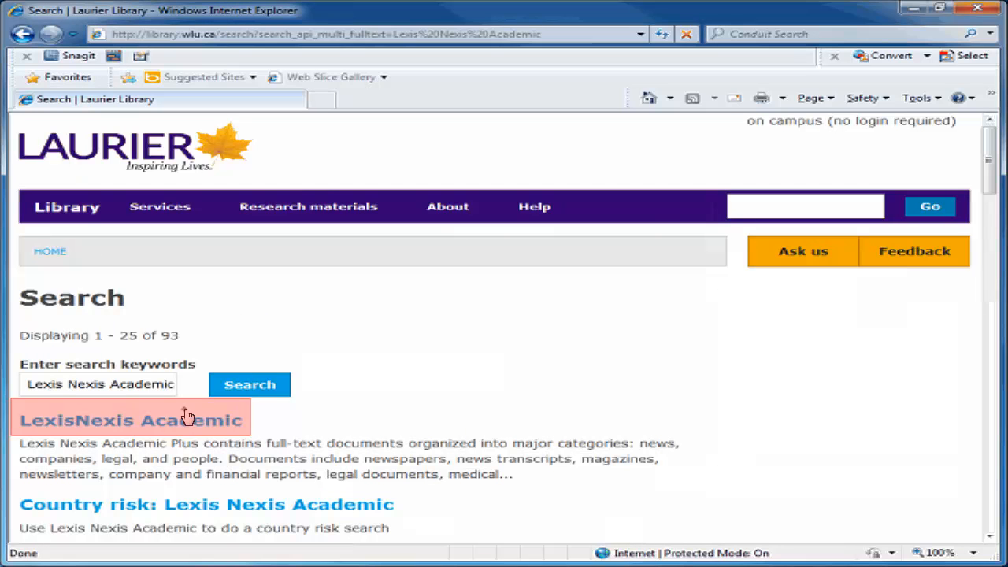
pyautogui.click(131, 419)
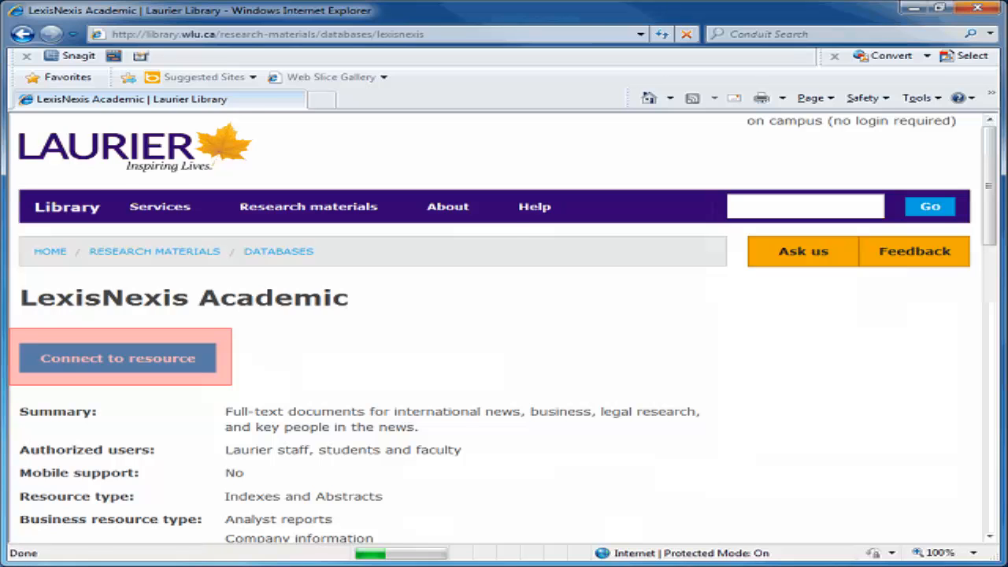
# Connect to LexisNexis Academic and set the search content type to Company Profiles.
pyautogui.click(119, 358)
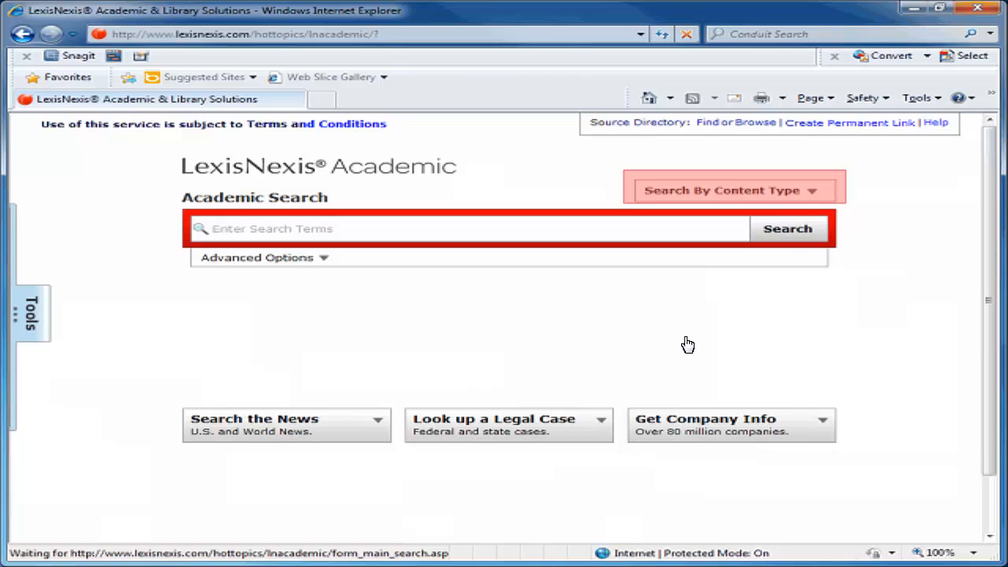
pyautogui.click(732, 190)
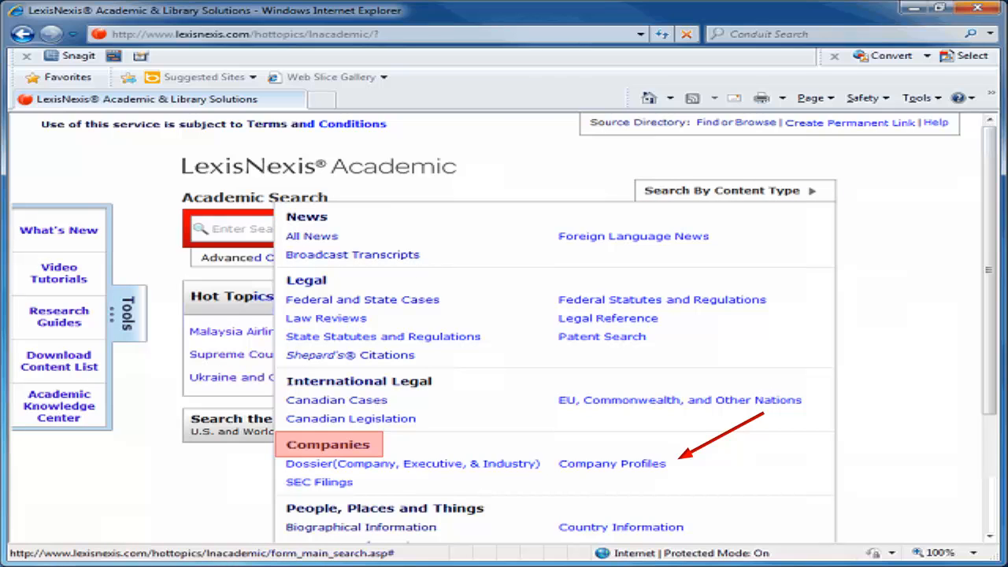
pyautogui.click(612, 463)
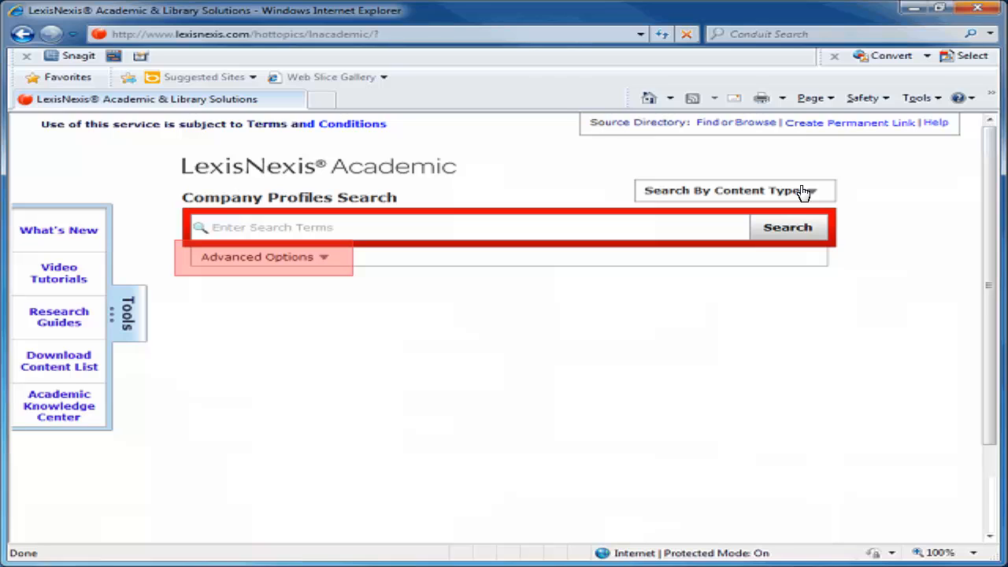
pyautogui.moveTo(324, 261)
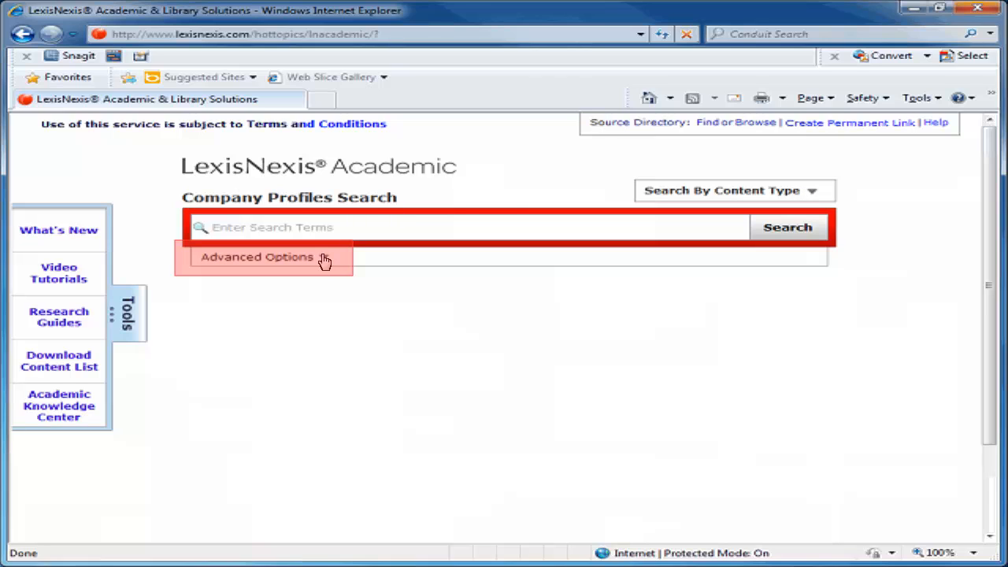
# Enter the advanced segment query COMPANY(Blackberry) AND PUBLICATION(SWOT).
pyautogui.click(256, 257)
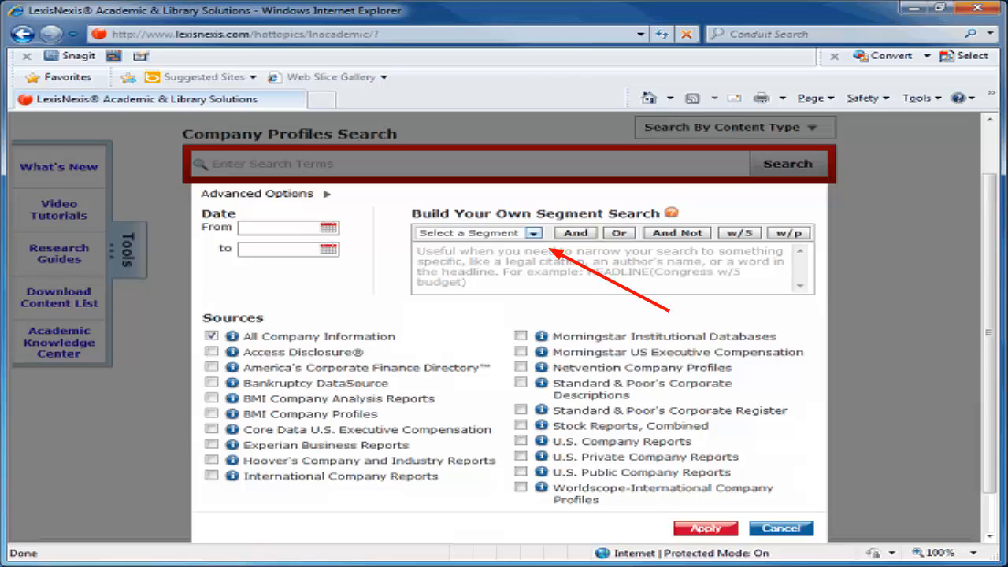
pyautogui.click(477, 232)
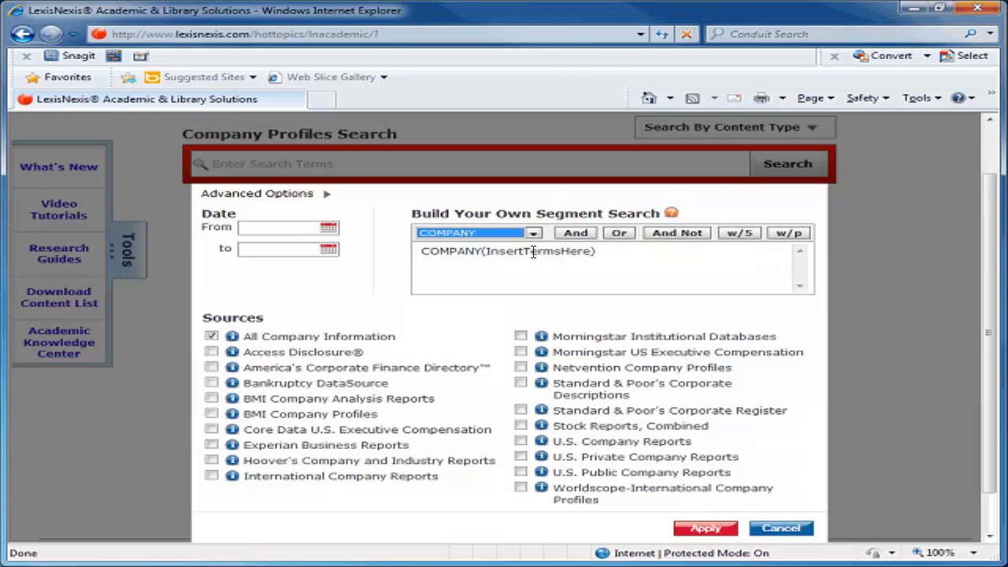
pyautogui.write('Blackberry')
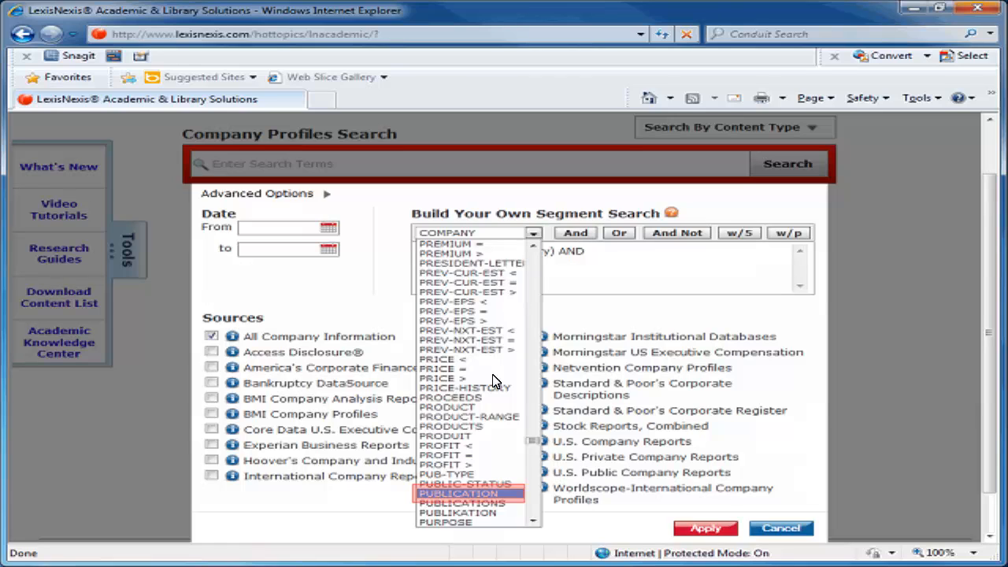
pyautogui.click(459, 493)
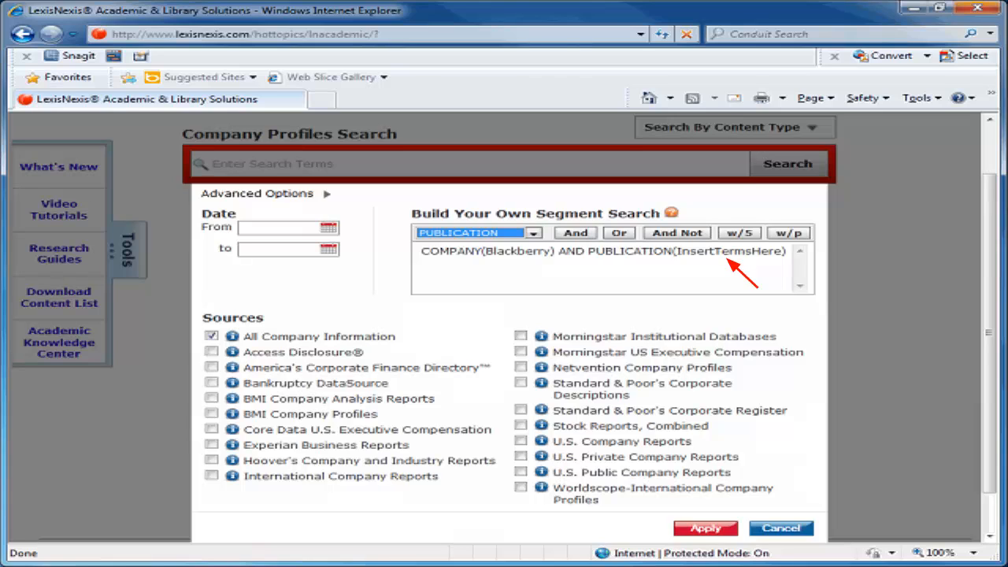
pyautogui.write('SWOT')
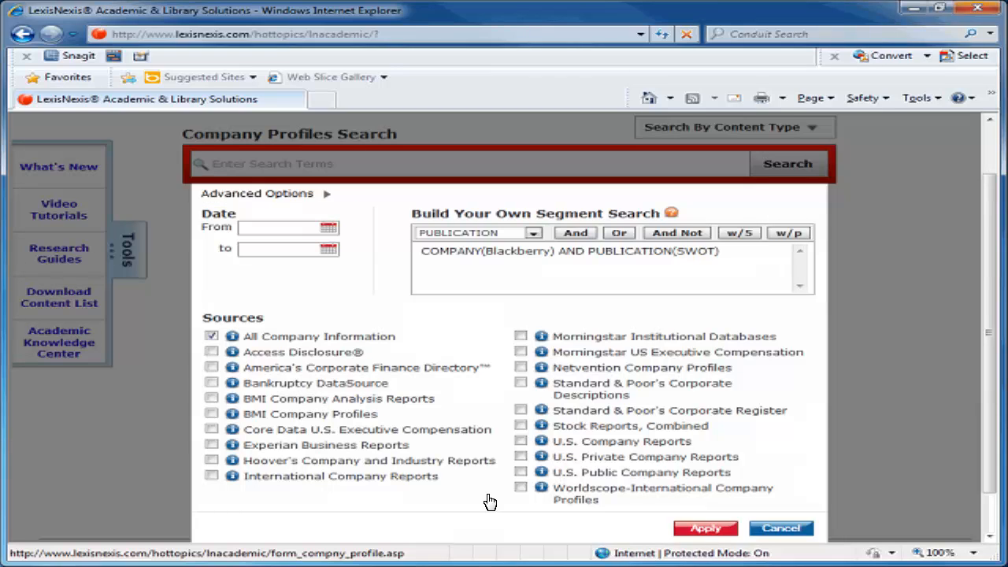
pyautogui.moveTo(703, 527)
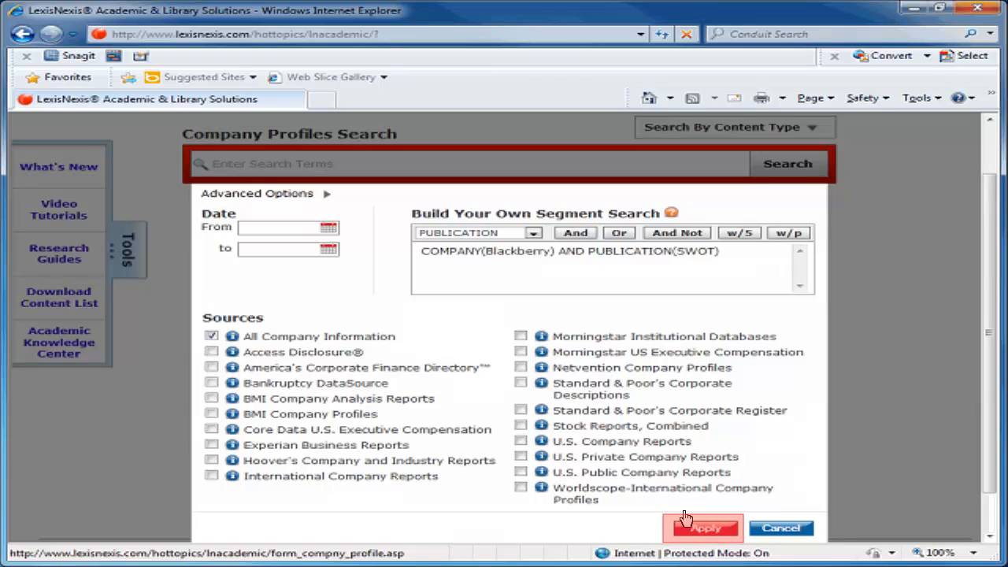
pyautogui.click(703, 527)
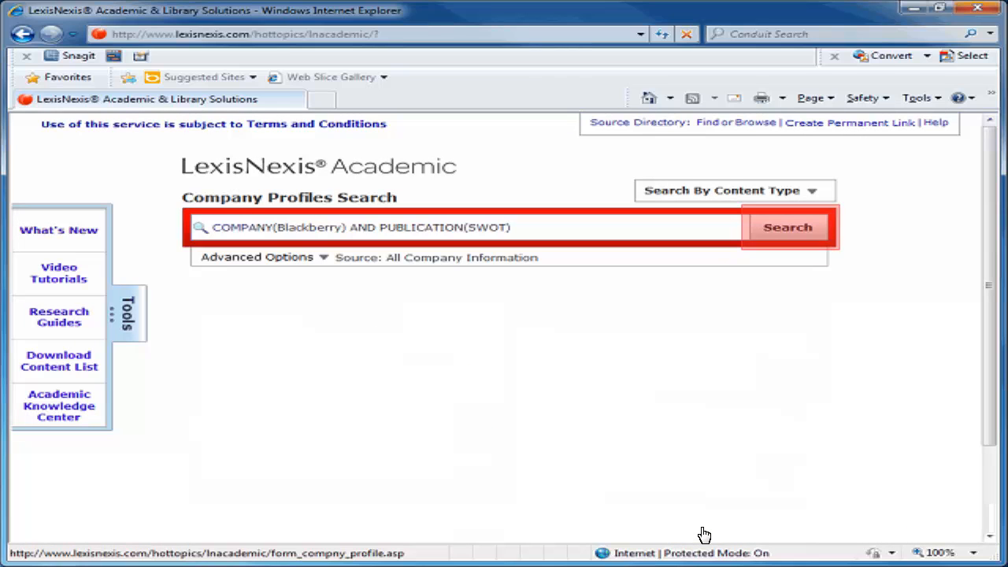
pyautogui.moveTo(792, 250)
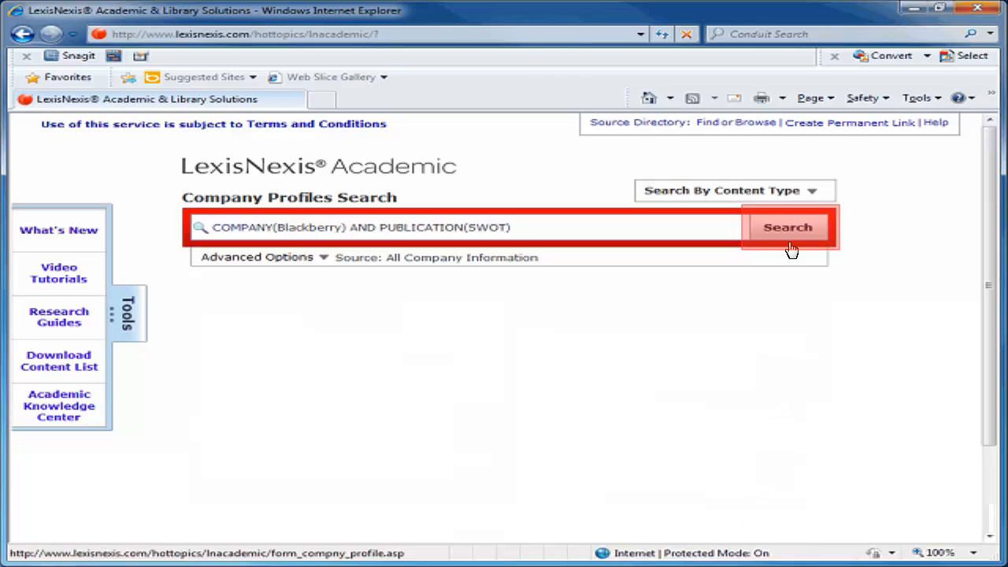
# Run the Blackberry SWOT search and open the WMI SWOT Analysis for Research In Motion.
pyautogui.click(788, 227)
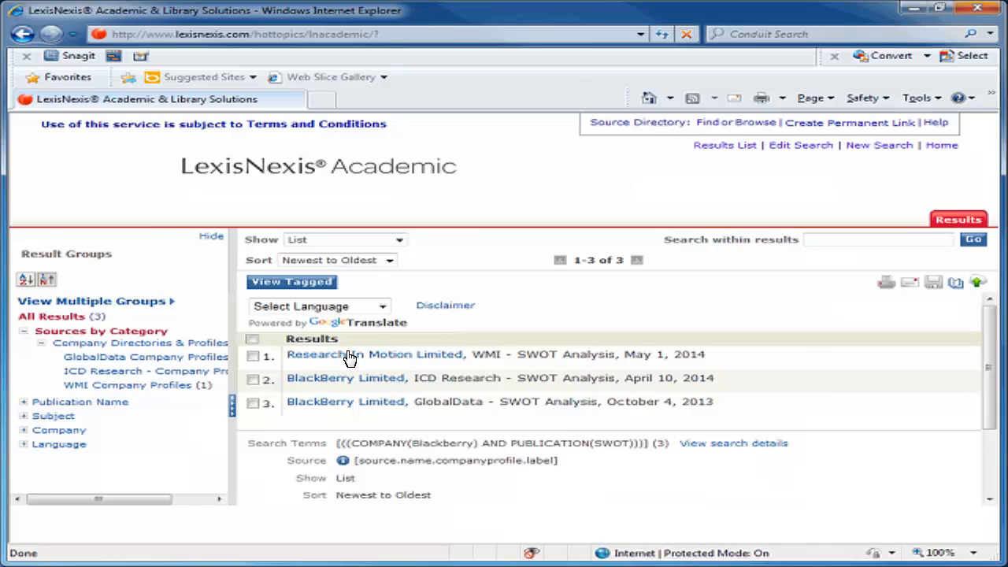
pyautogui.click(374, 354)
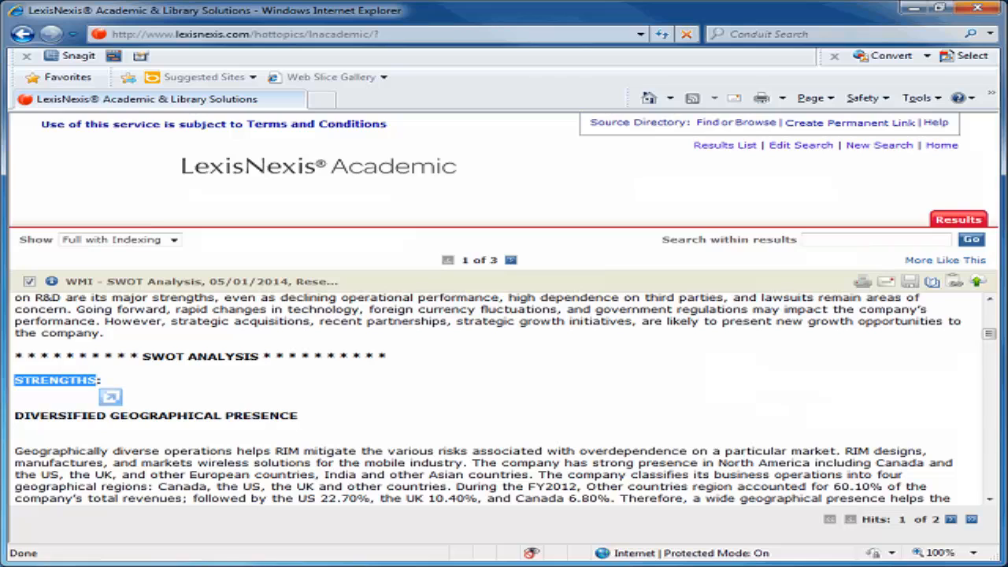
# Scroll through the SWOT report's Strengths, Weaknesses and Opportunities sections.
pyautogui.scroll(-3)
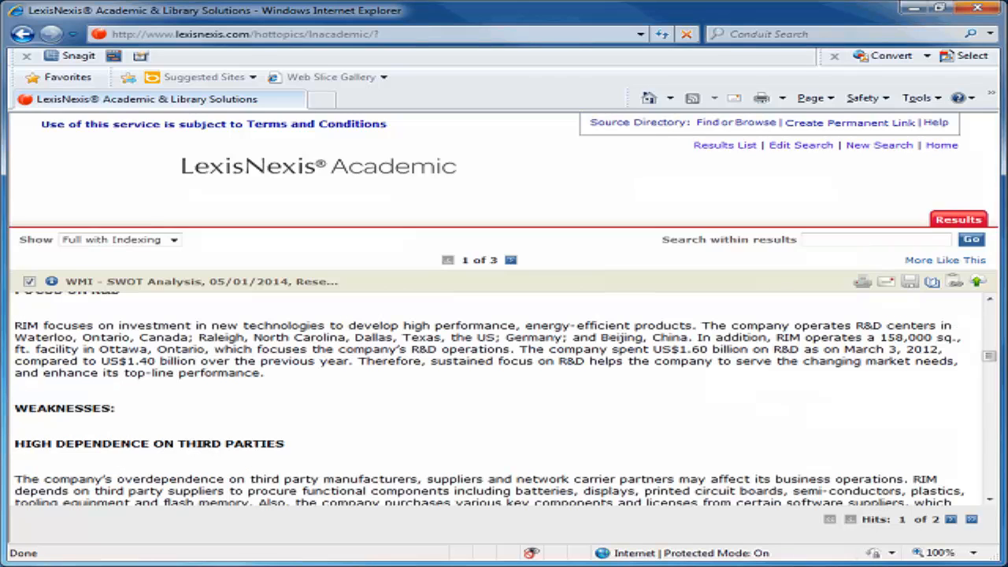
pyautogui.doubleClick(63, 408)
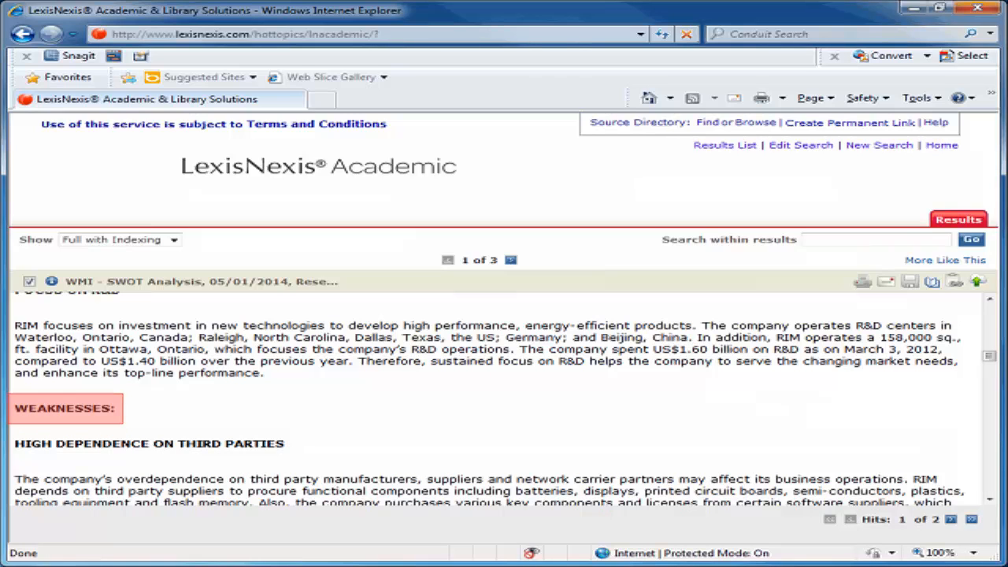
pyautogui.scroll(-3)
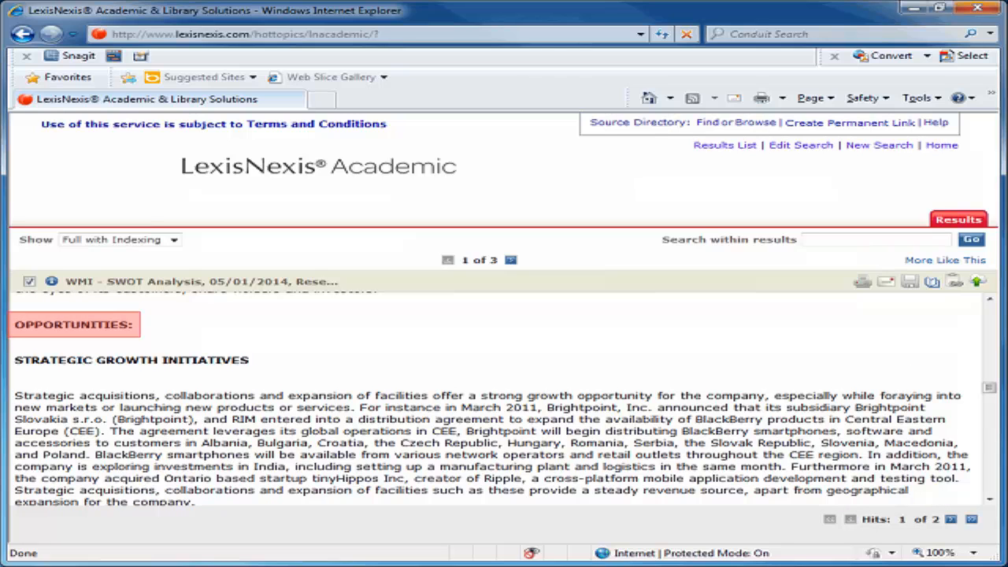
pyautogui.scroll(-3)
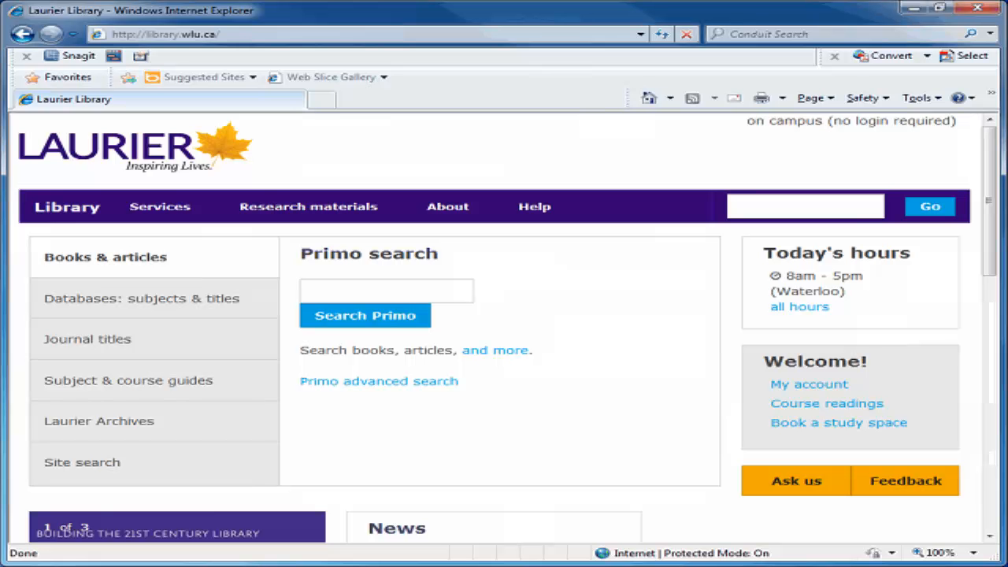
# Search the Laurier Library site for 'Marketline' and open the Marketline database page.
pyautogui.write('Mark')
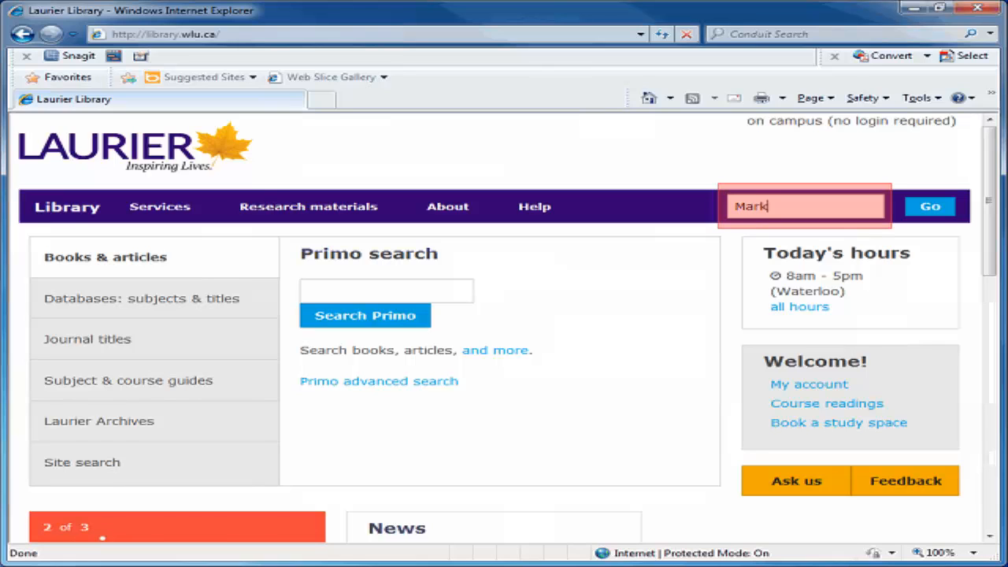
pyautogui.write('etline')
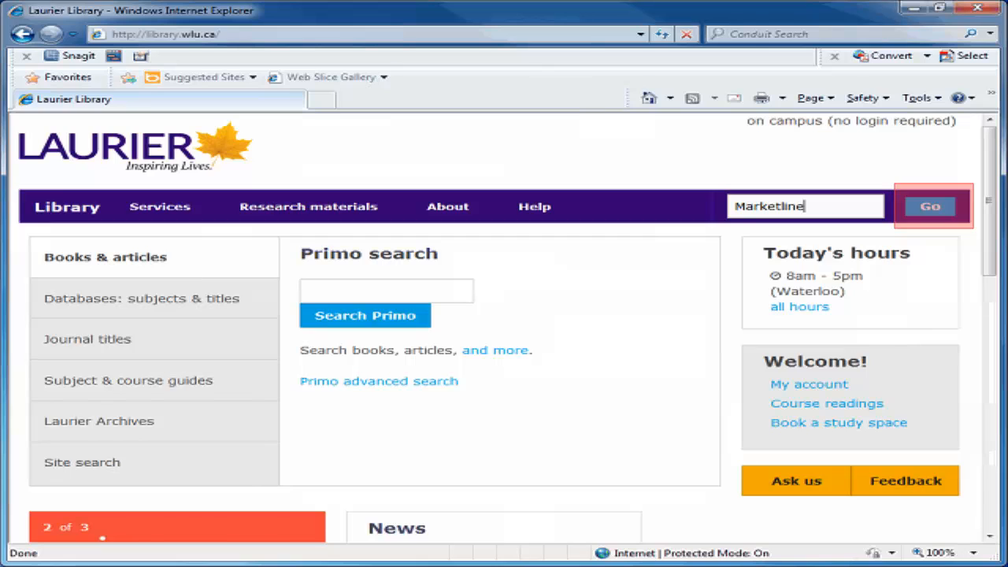
pyautogui.click(930, 206)
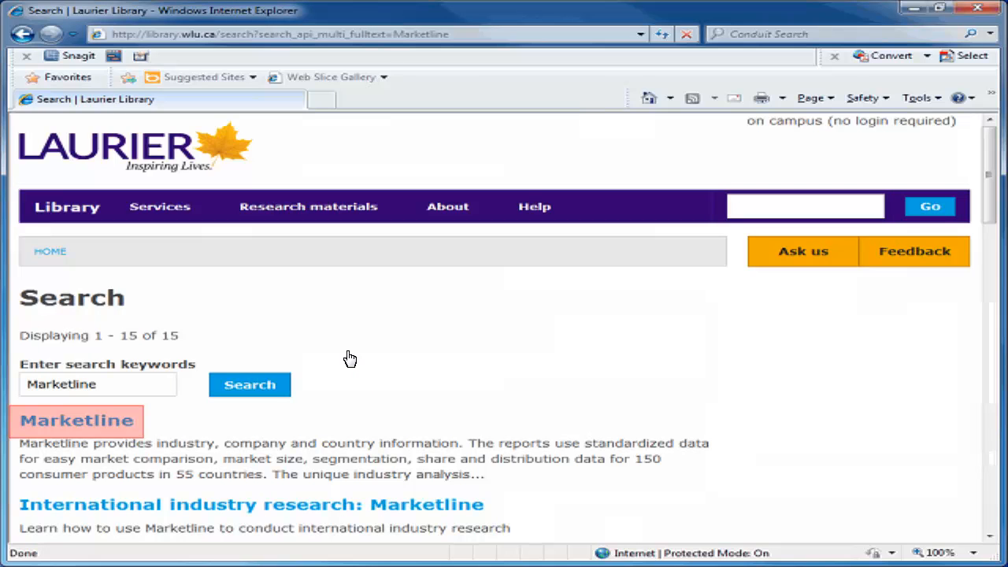
pyautogui.moveTo(87, 423)
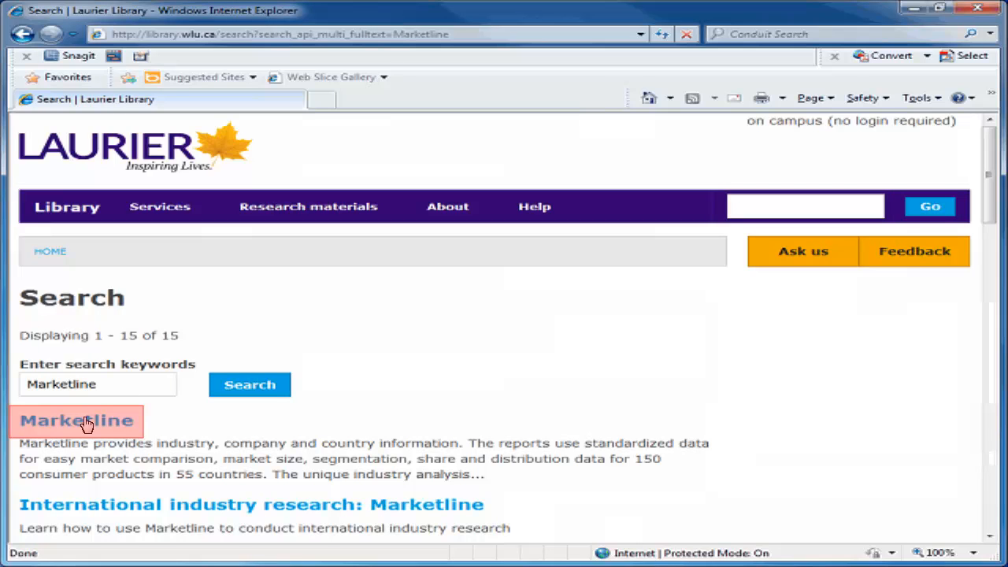
pyautogui.click(76, 421)
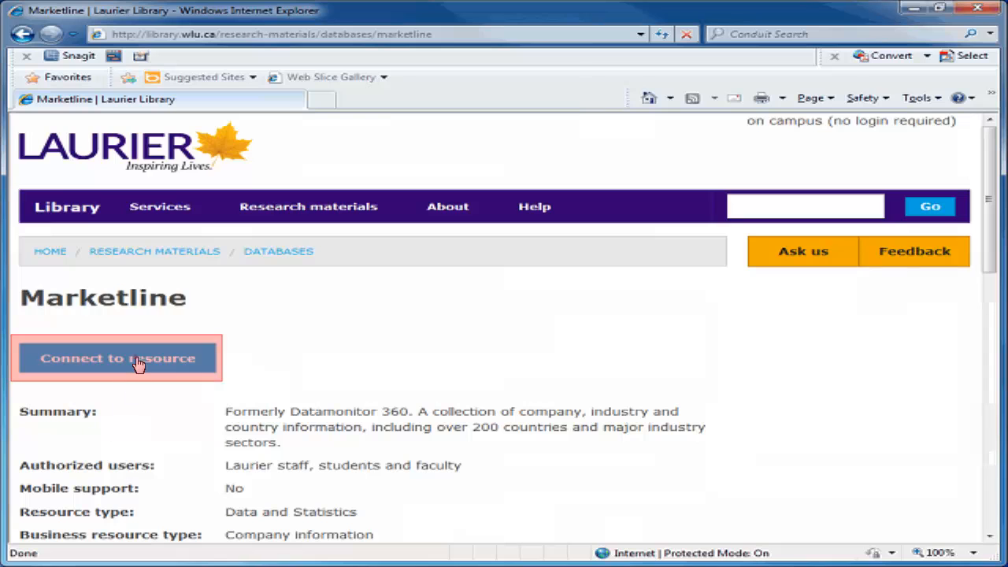
# Connect to MarketLine Advantage and search Companies for Blackberry, listing 220 results.
pyautogui.click(117, 357)
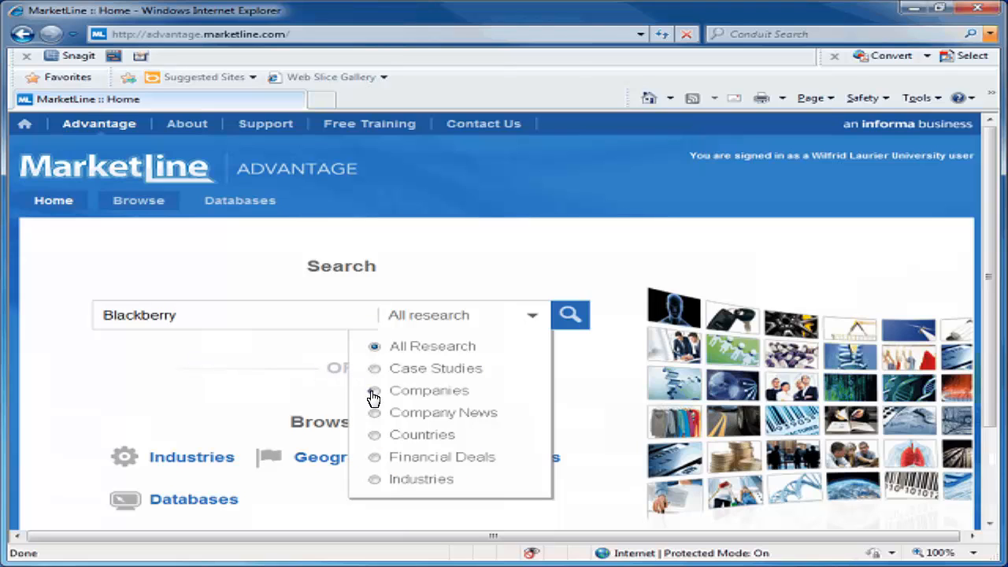
pyautogui.click(428, 390)
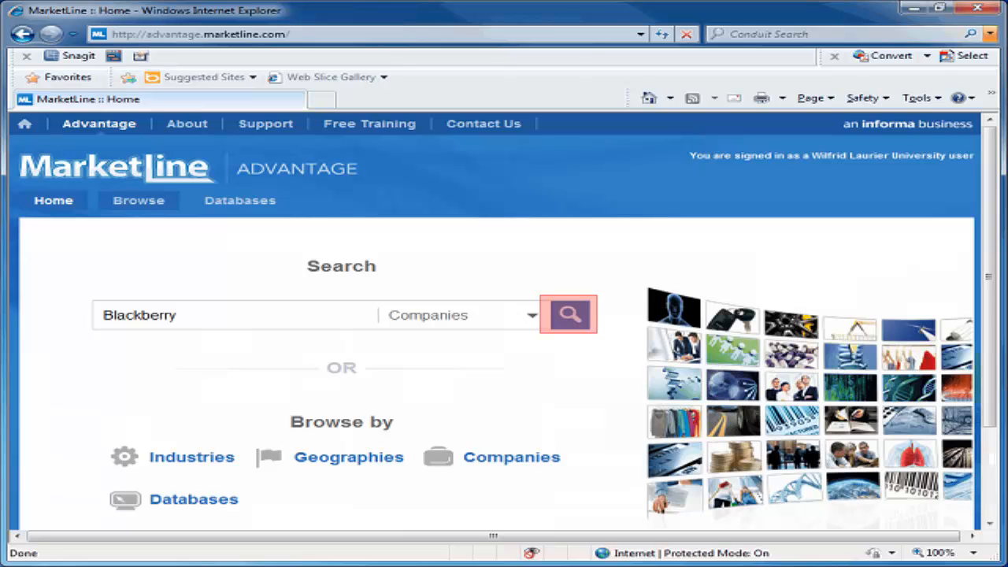
pyautogui.click(569, 314)
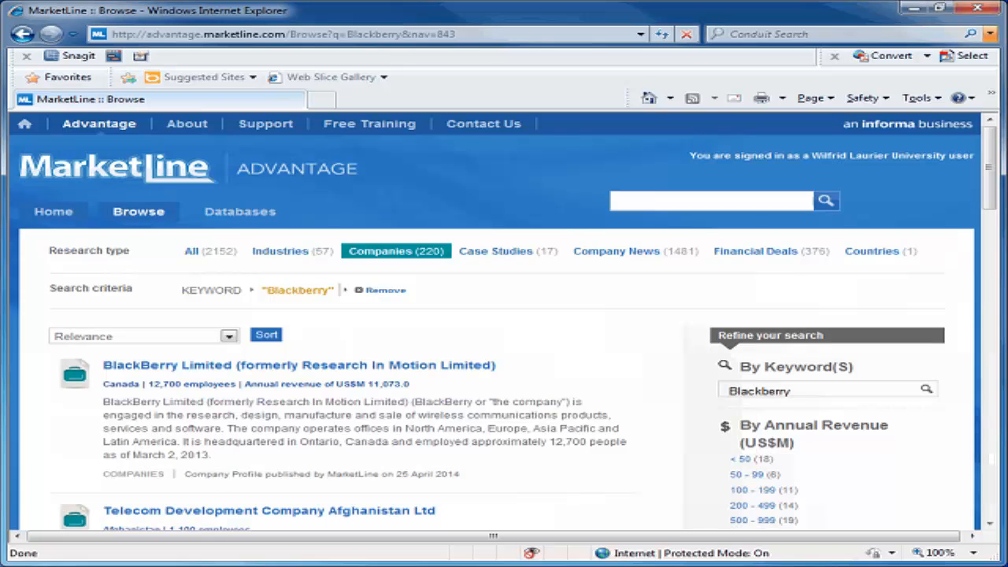